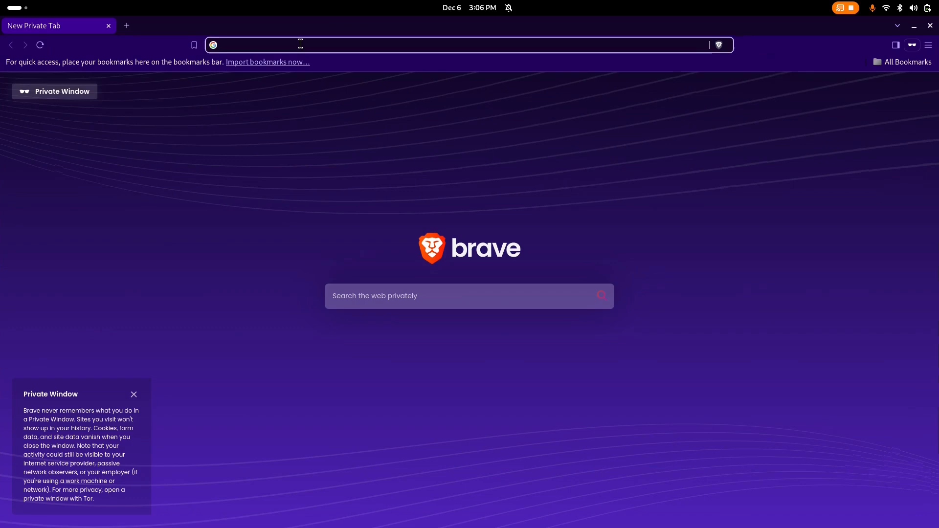
Step: Search Google for 'virtual box' from Brave's address bar
{"action": "type", "text": "vir"}
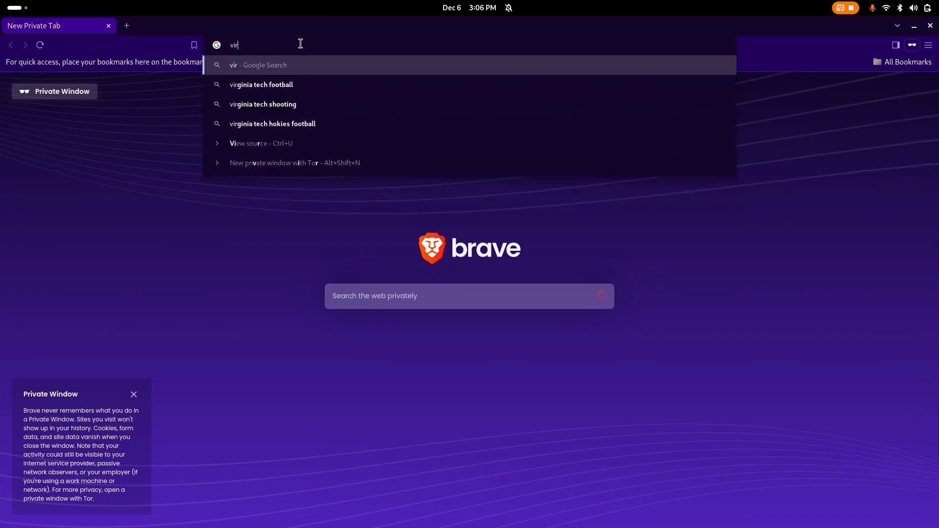
{"action": "type", "text": "tual"}
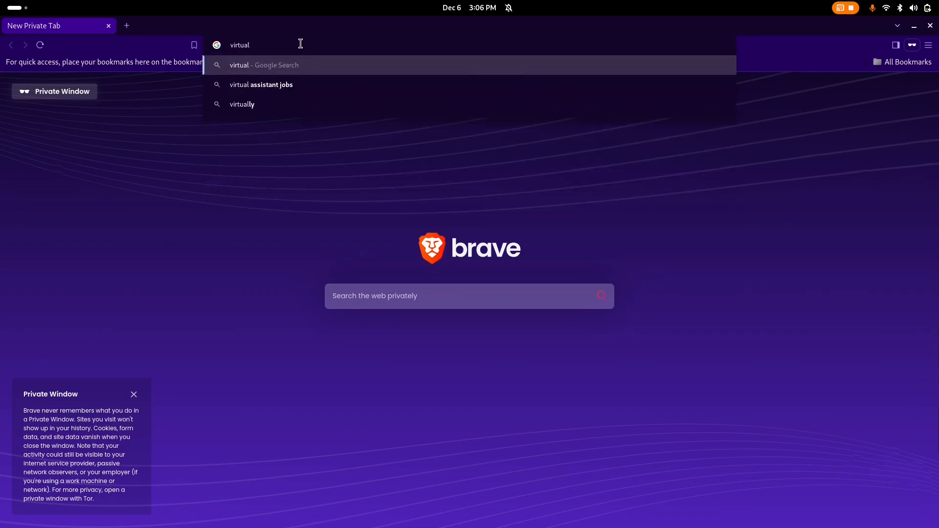
{"action": "key", "text": "Return"}
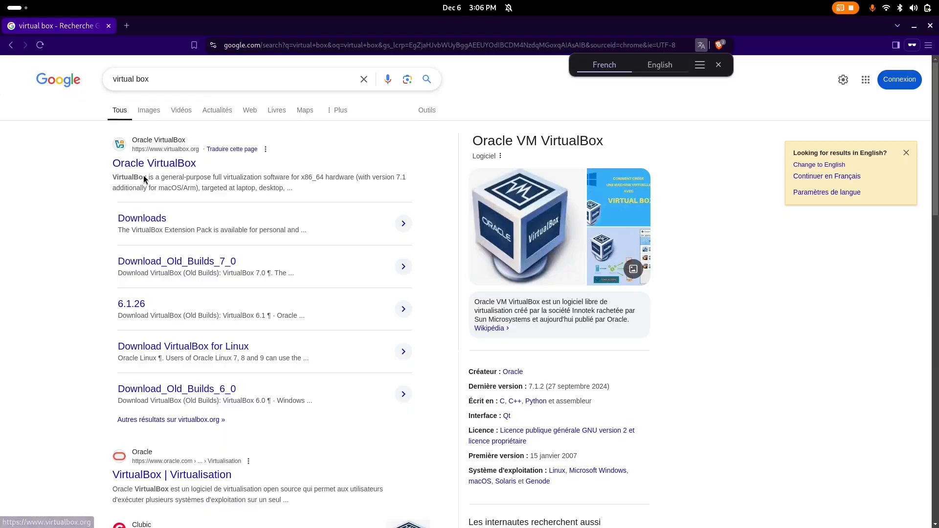
Step: Go from the Oracle VirtualBox result to Downloads, then to the Linux distributions page
{"action": "left_click", "coordinate": [155, 163]}
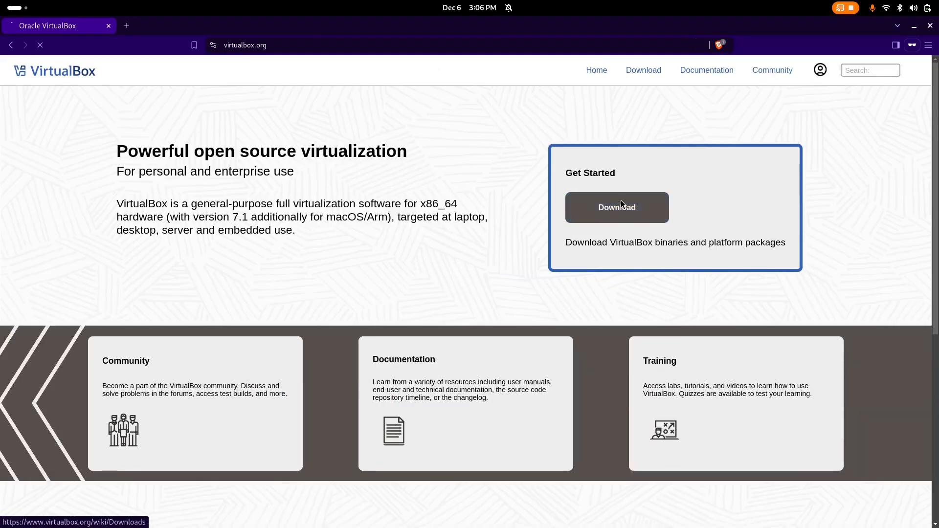
{"action": "left_click", "coordinate": [616, 207]}
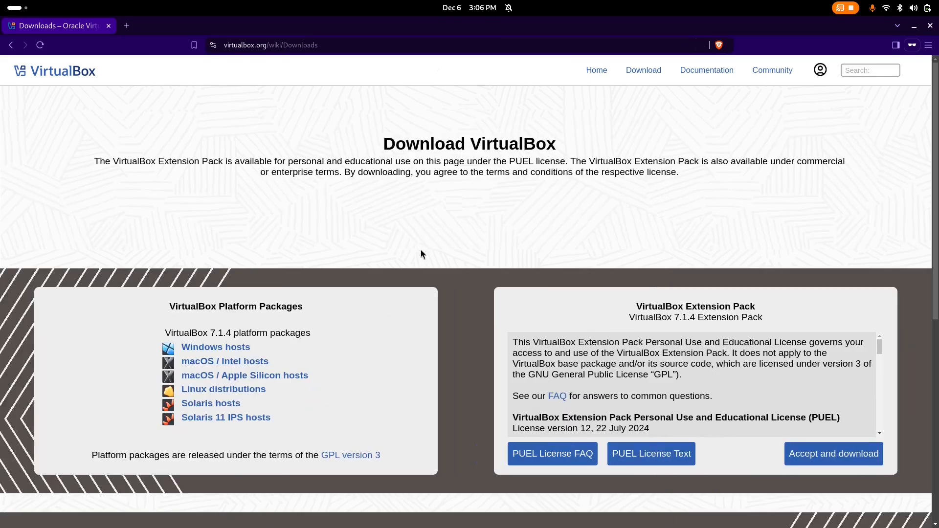
{"action": "scroll", "scroll_direction": "down", "scroll_amount": 3}
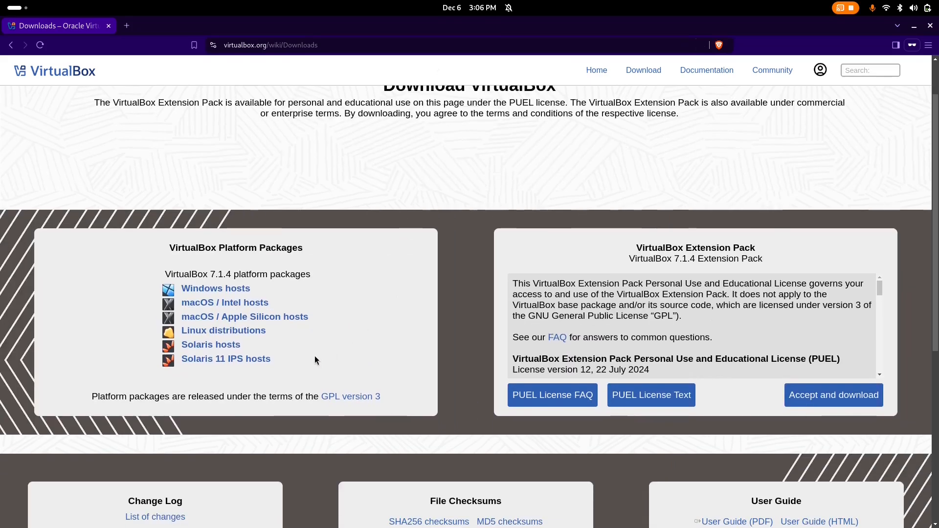
{"action": "mouse_move", "coordinate": [223, 330]}
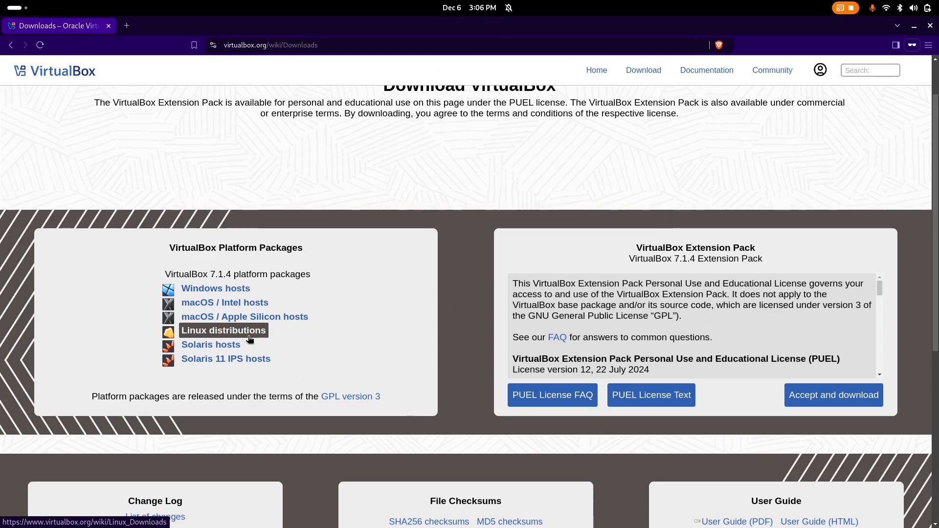
{"action": "left_click", "coordinate": [224, 330]}
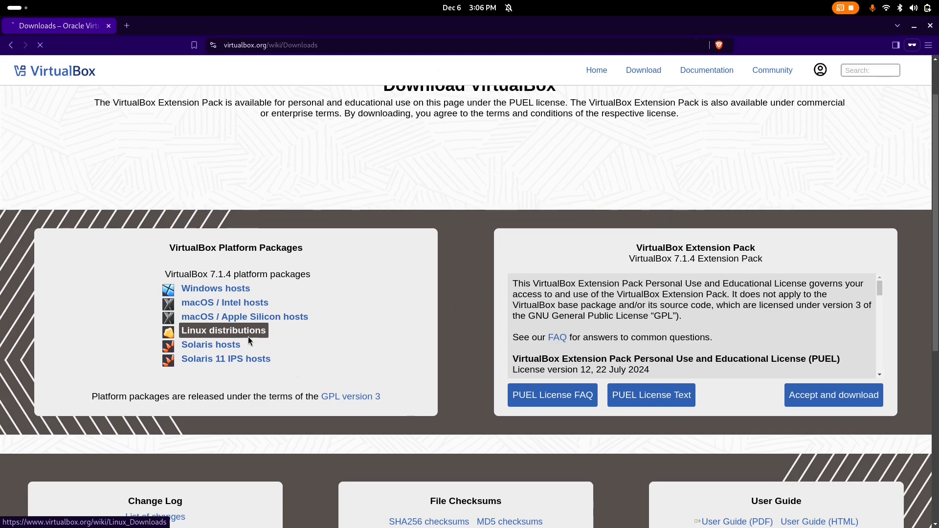
{"action": "left_click", "coordinate": [223, 330]}
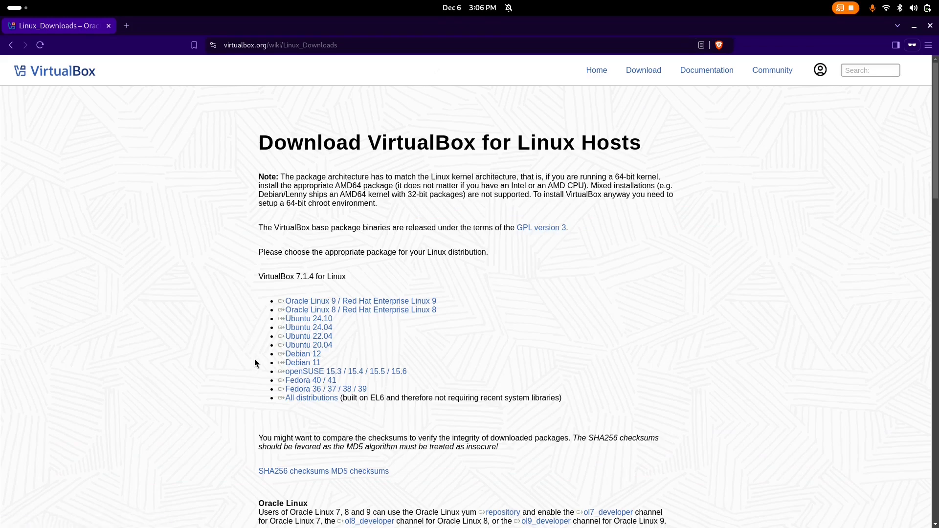
Step: Scroll the Linux downloads list and download the Fedora 40 / 41 package
{"action": "scroll", "scroll_direction": "down", "scroll_amount": 3}
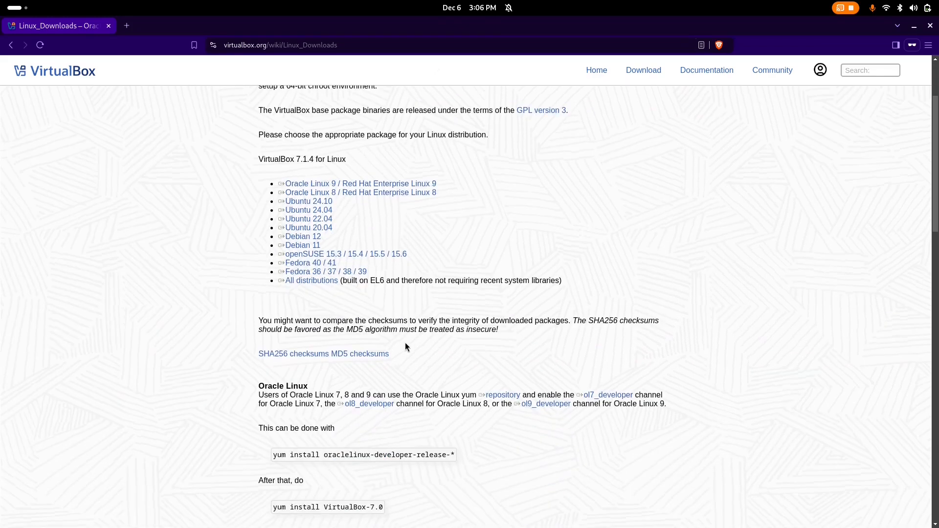
{"action": "mouse_move", "coordinate": [366, 309]}
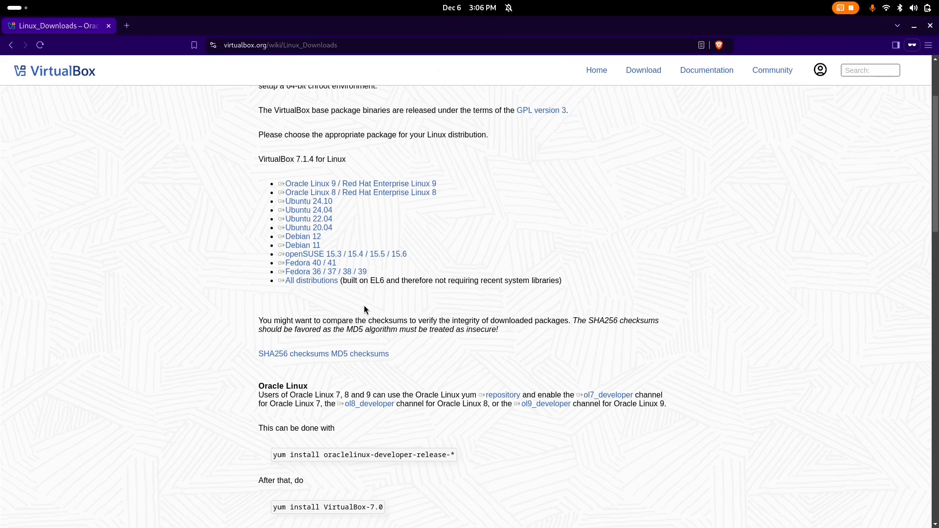
{"action": "mouse_move", "coordinate": [213, 262]}
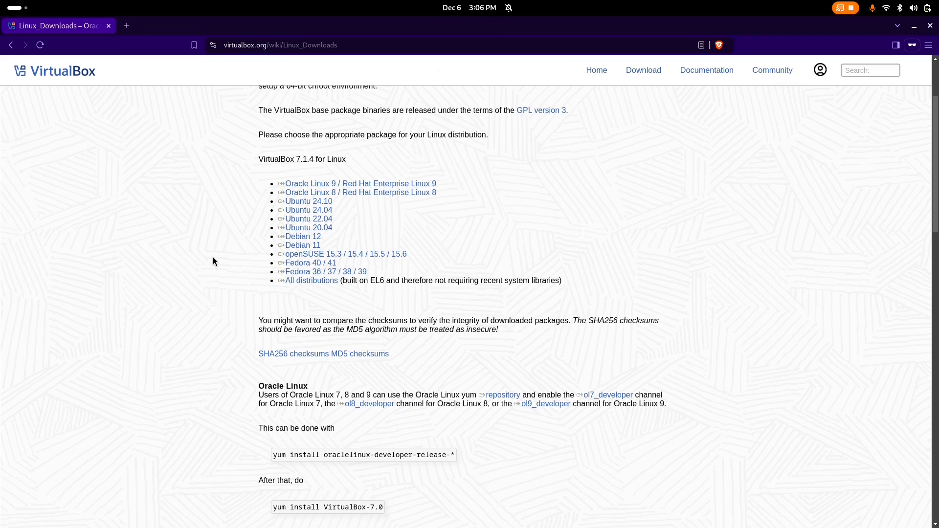
{"action": "mouse_move", "coordinate": [221, 262]}
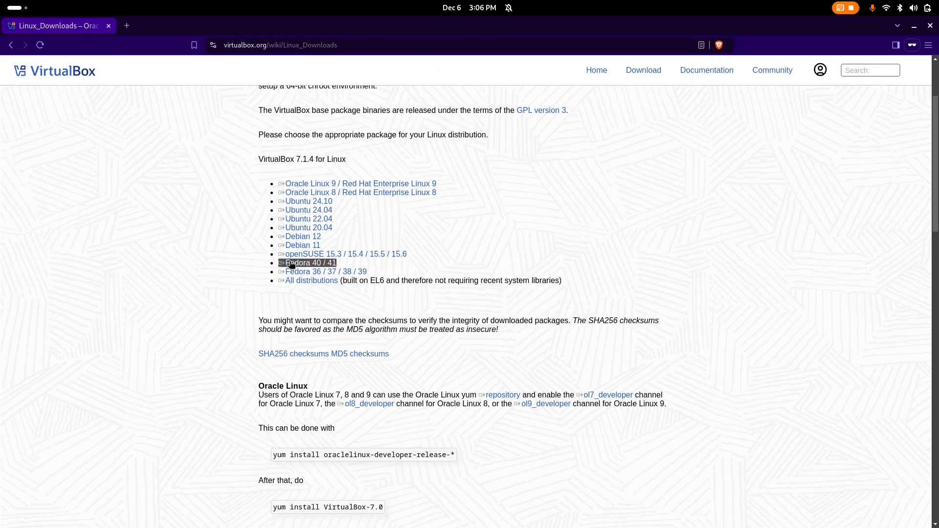
{"action": "mouse_move", "coordinate": [309, 262]}
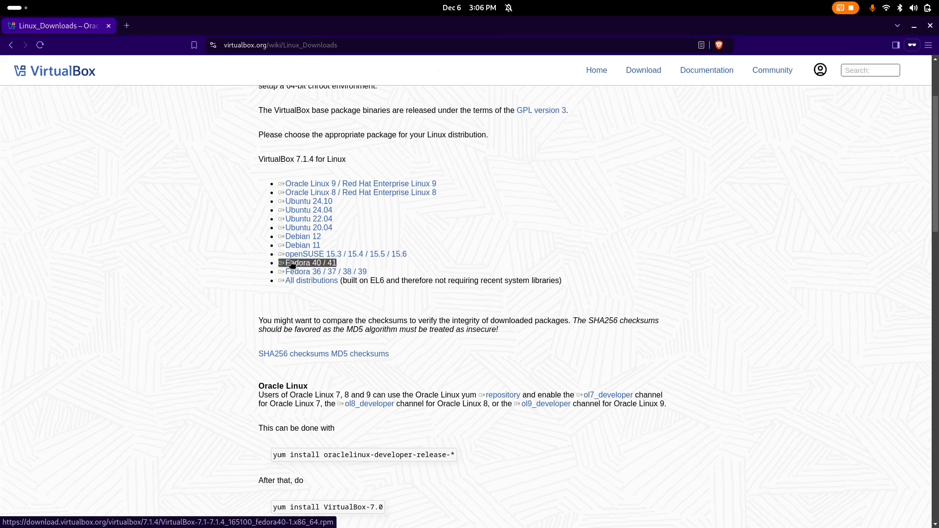
{"action": "left_click", "coordinate": [310, 262]}
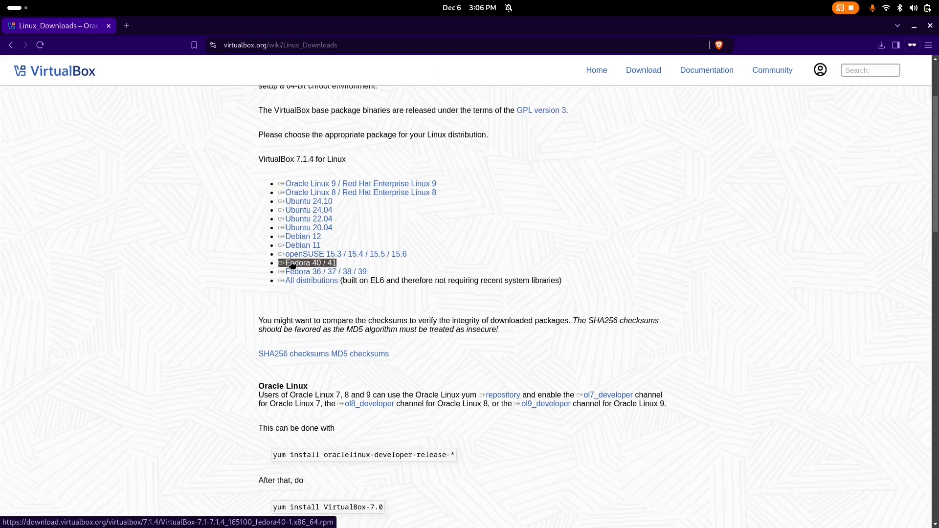
Step: Save the VirtualBox 7.1.4 Fedora RPM file
{"action": "left_click", "coordinate": [307, 263]}
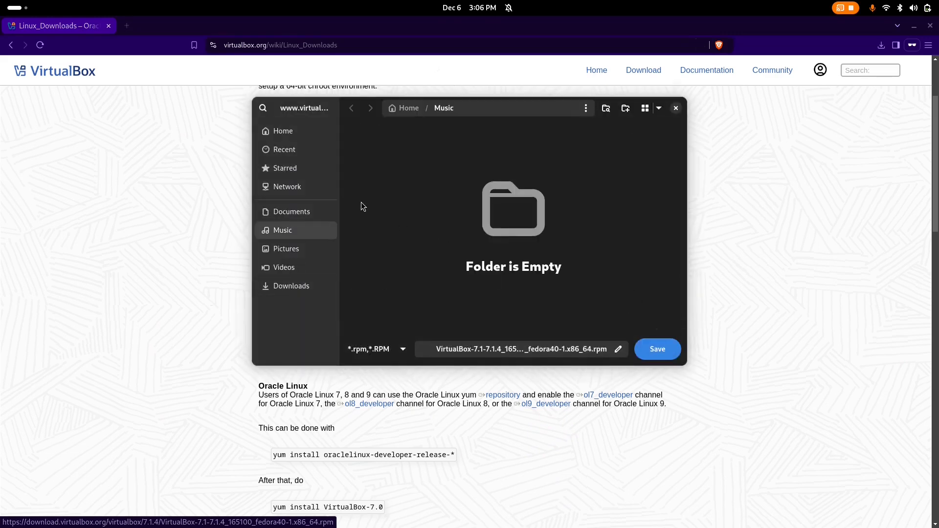
{"action": "mouse_move", "coordinate": [291, 211]}
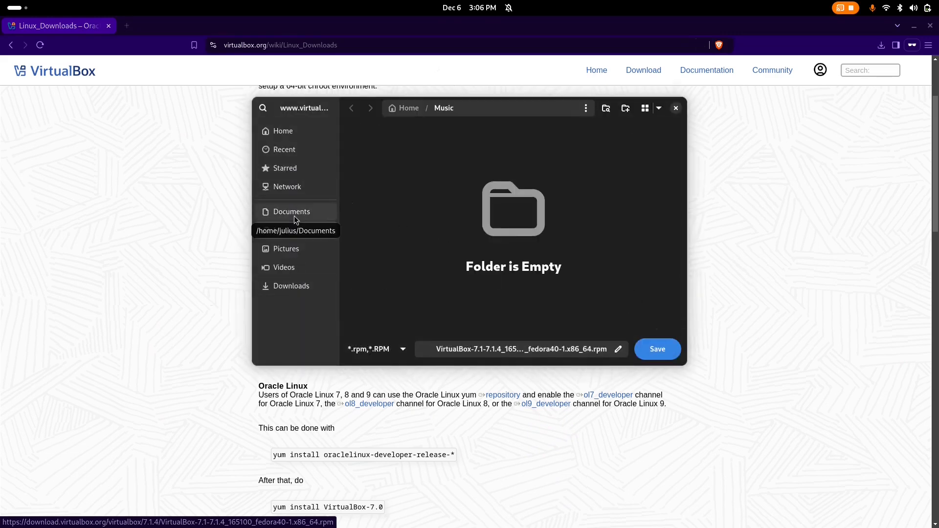
{"action": "left_click", "coordinate": [291, 286]}
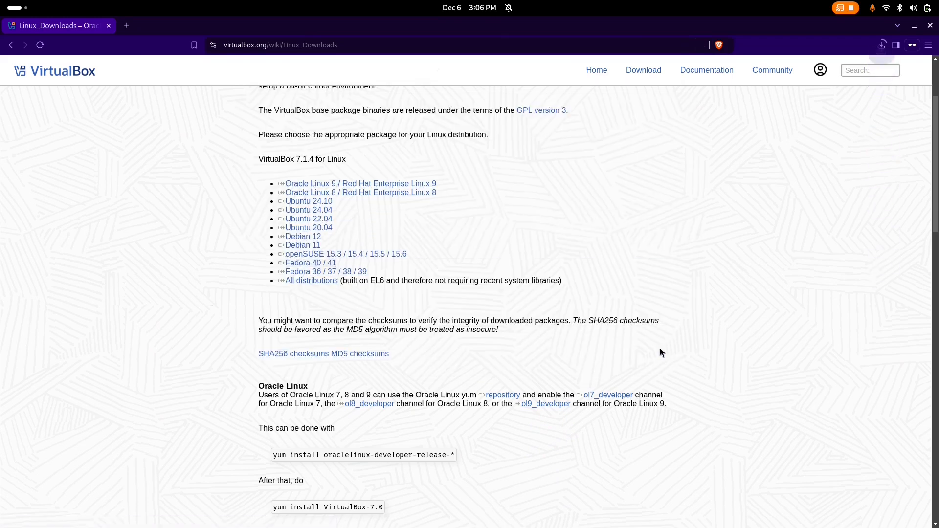
Step: Open the full download history and show the RPM's containing folder
{"action": "left_click", "coordinate": [881, 45]}
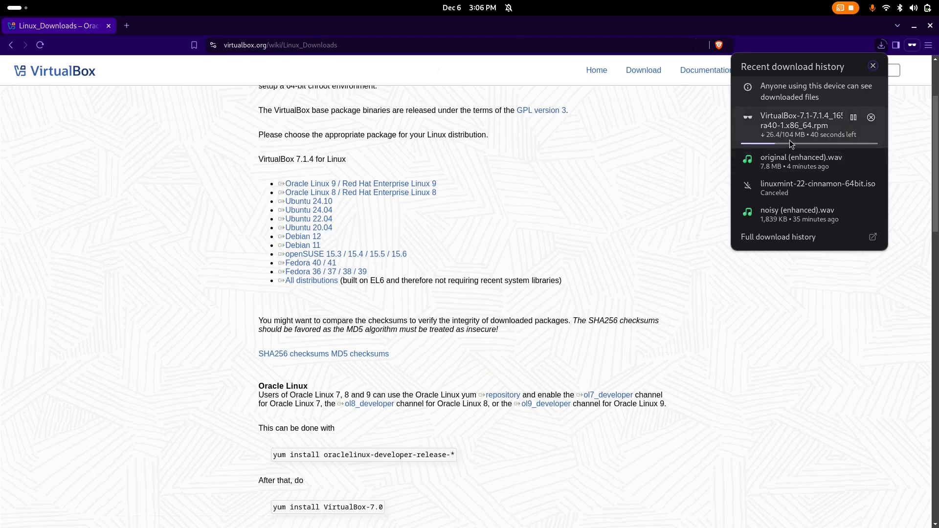
{"action": "left_click", "coordinate": [779, 237]}
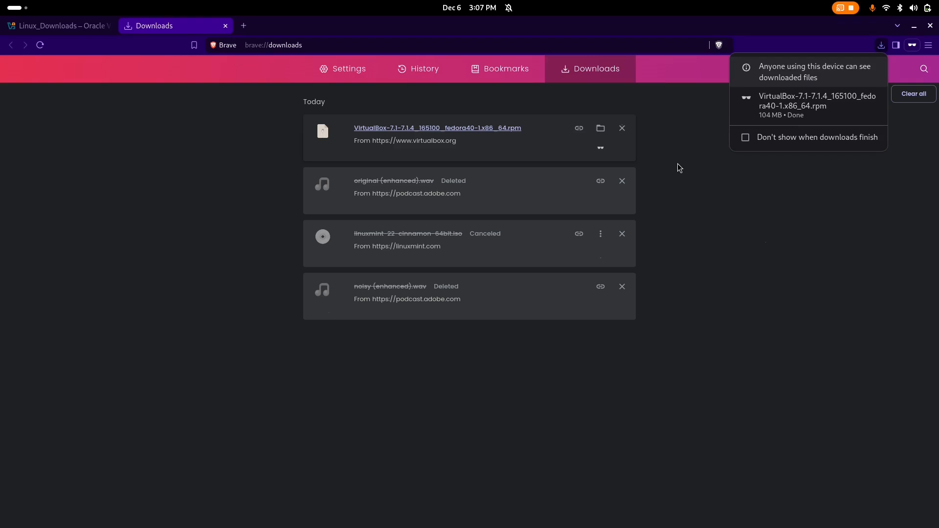
{"action": "left_click", "coordinate": [600, 128]}
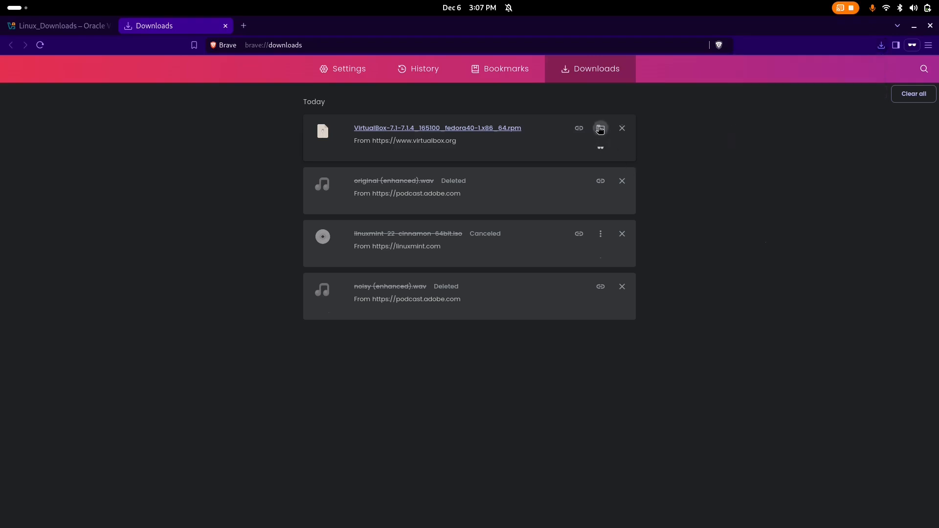
{"action": "left_click", "coordinate": [599, 128]}
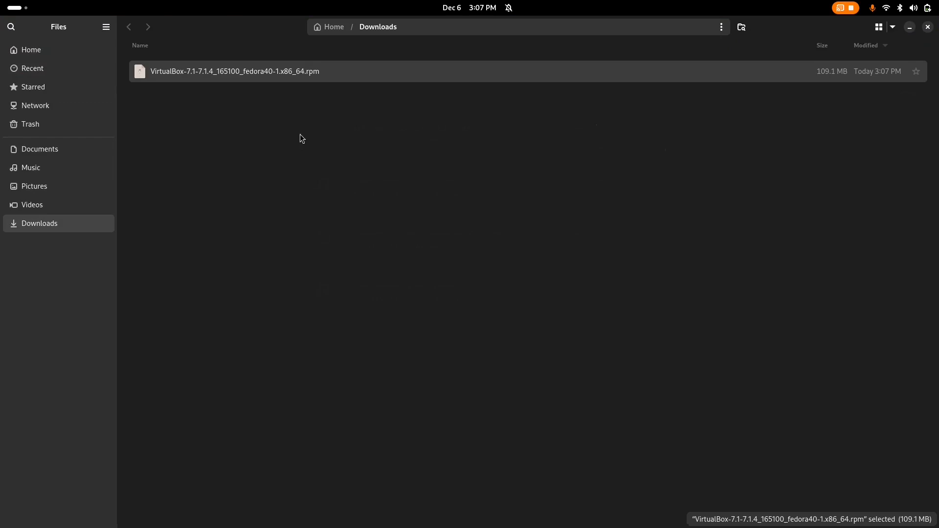
{"action": "mouse_move", "coordinate": [308, 120]}
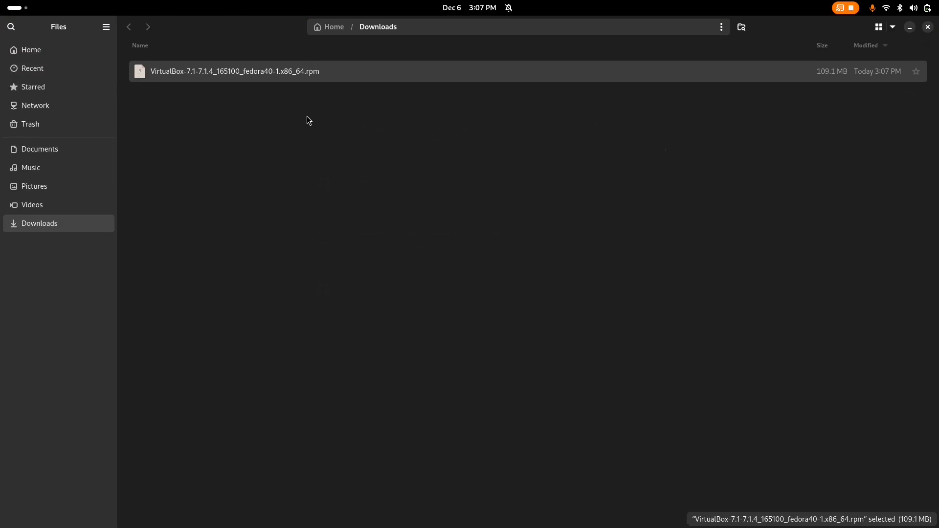
Step: Open a console in the Downloads folder via the right-click menu
{"action": "right_click", "coordinate": [307, 120]}
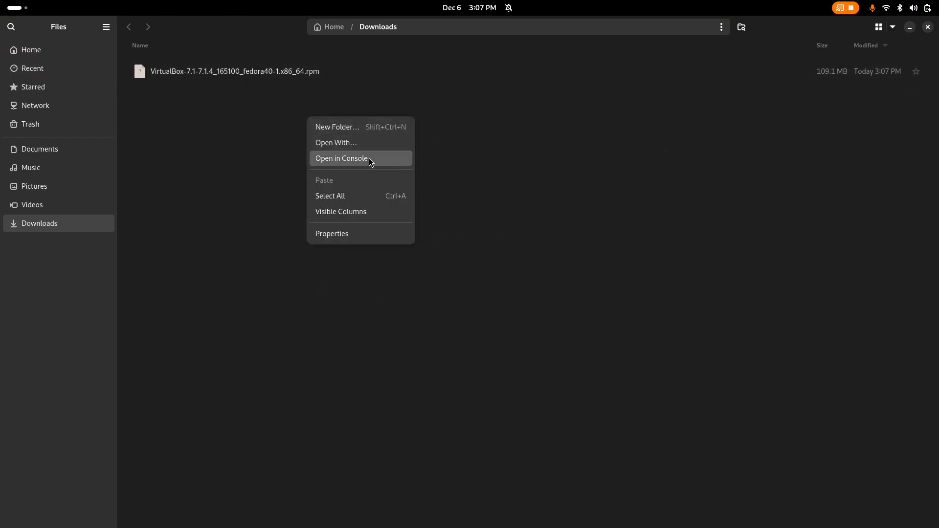
{"action": "left_click", "coordinate": [342, 158]}
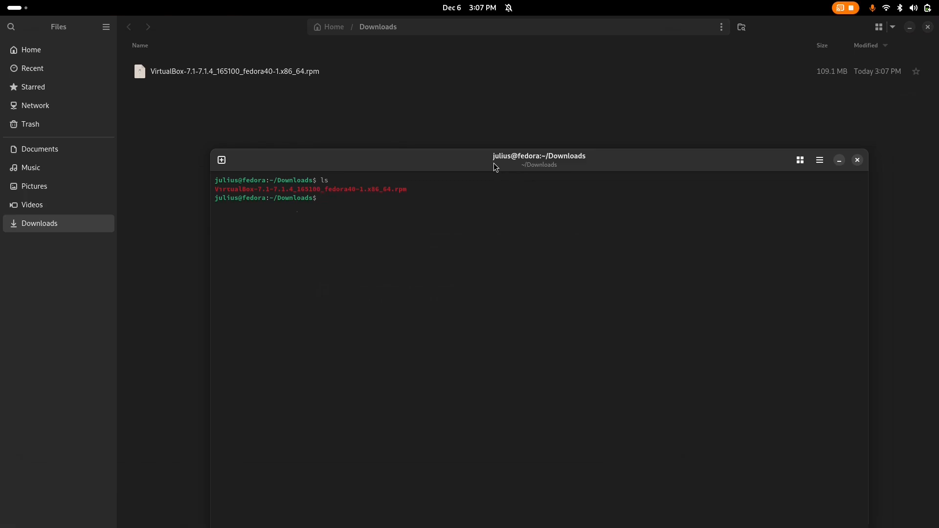
Step: Run 'sudo dnf install ./' on the VirtualBox Fedora RPM
{"action": "type", "text": "sudo"}
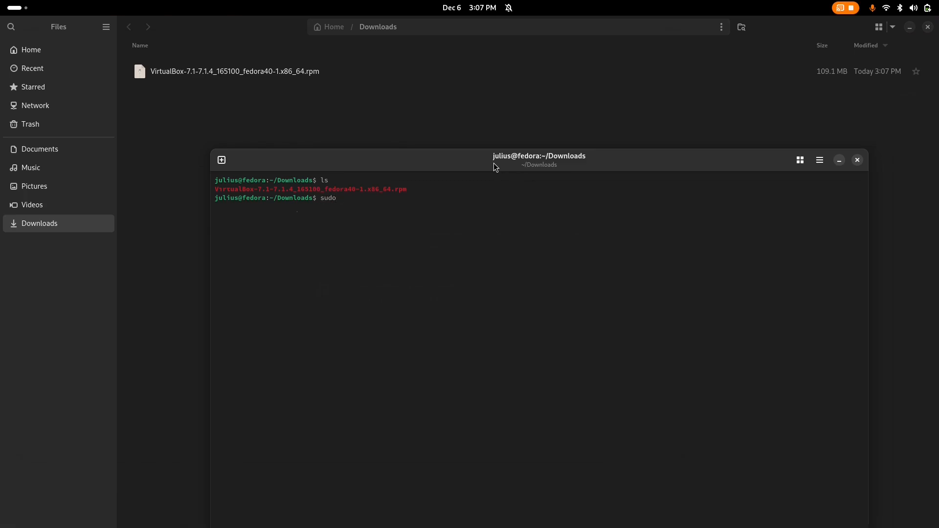
{"action": "type", "text": "dnf"}
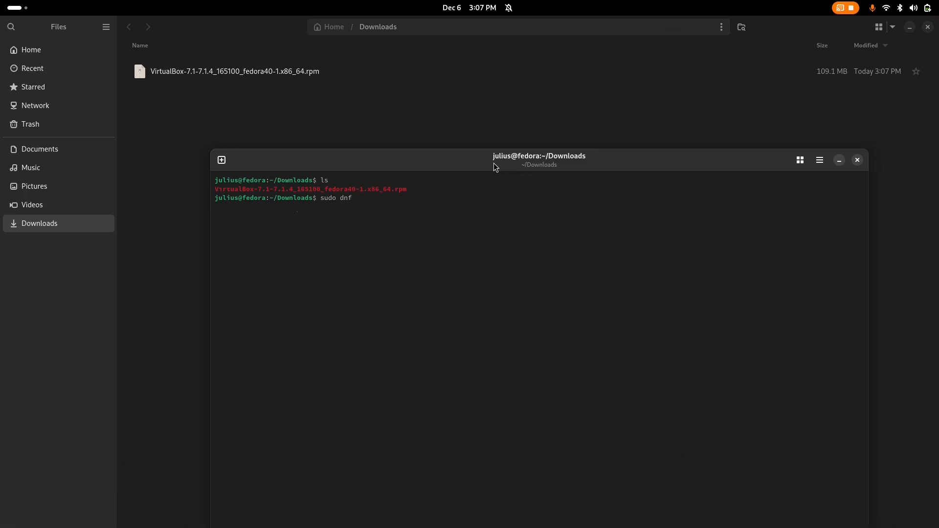
{"action": "type", "text": "install ./VirtualBox-7.1-7.1.4_165100_fedora40-1.x86_64.rpm"}
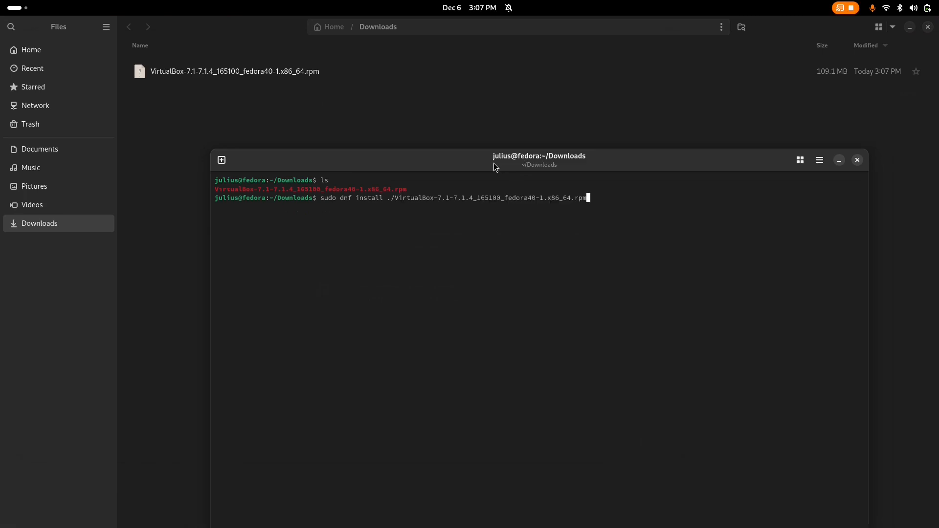
{"action": "key", "text": "Return"}
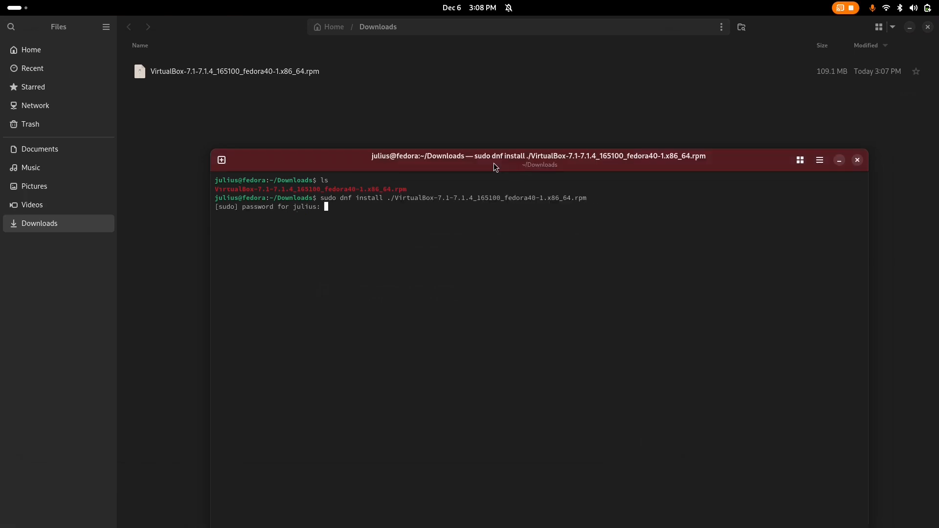
Step: Submit the sudo password and confirm the dependency transaction with 'y'
{"action": "key", "text": "Return"}
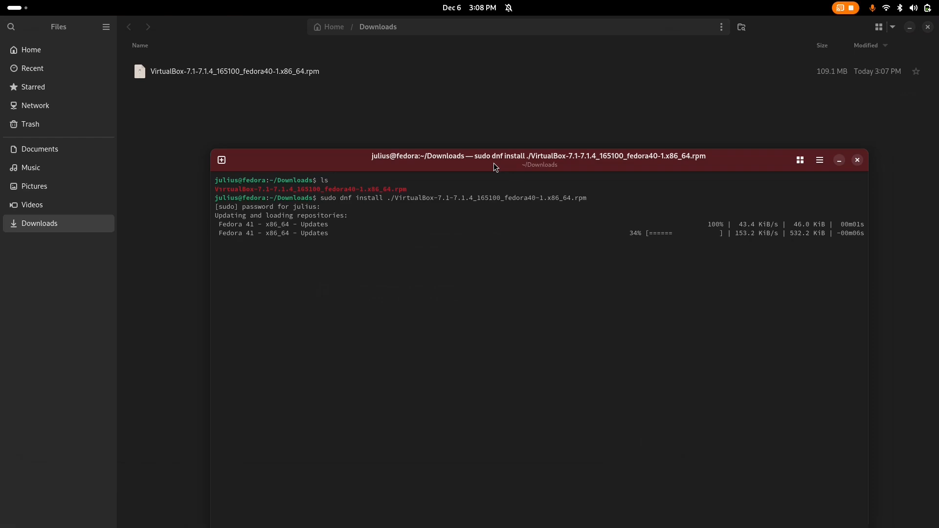
{"action": "mouse_move", "coordinate": [563, 203]}
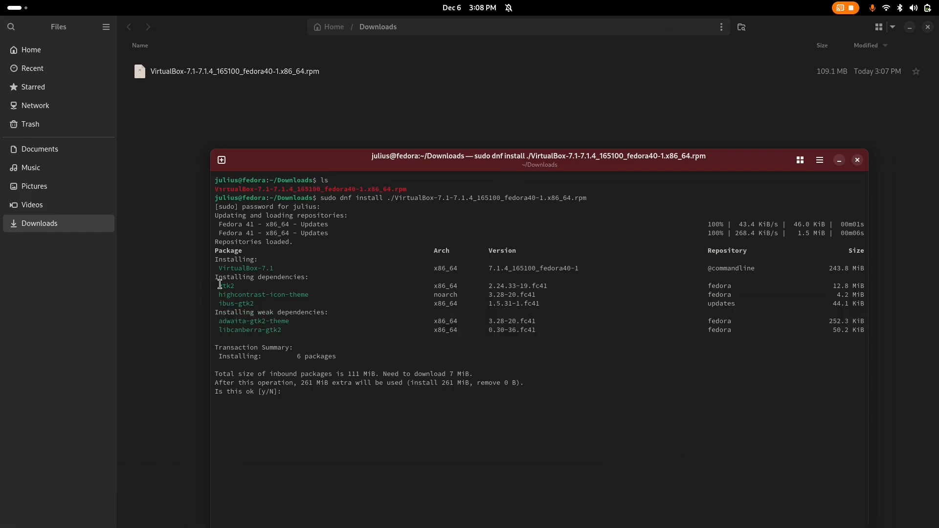
{"action": "double_click", "coordinate": [226, 286]}
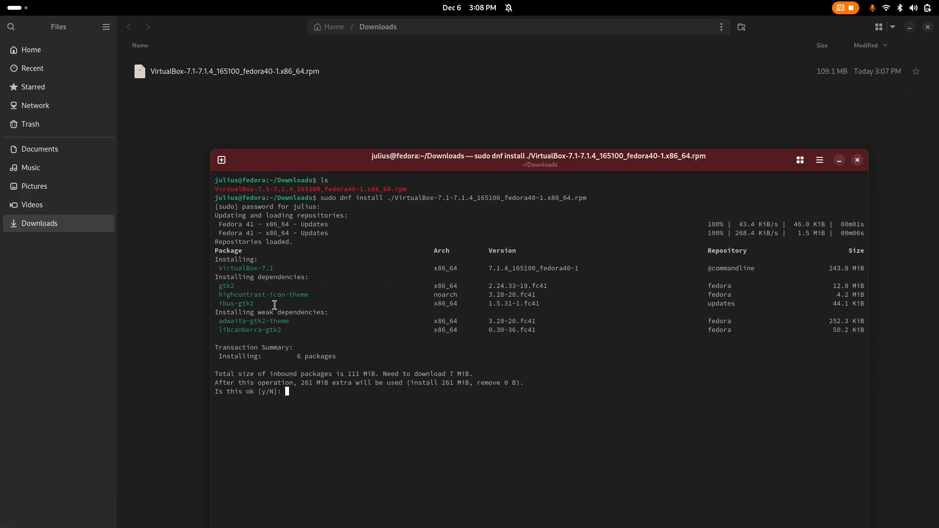
{"action": "mouse_move", "coordinate": [266, 344]}
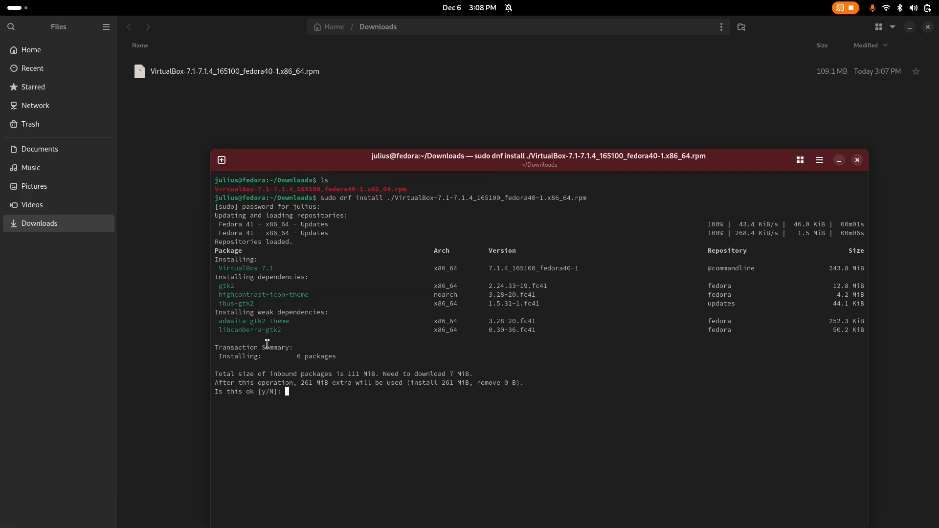
{"action": "type", "text": "y"}
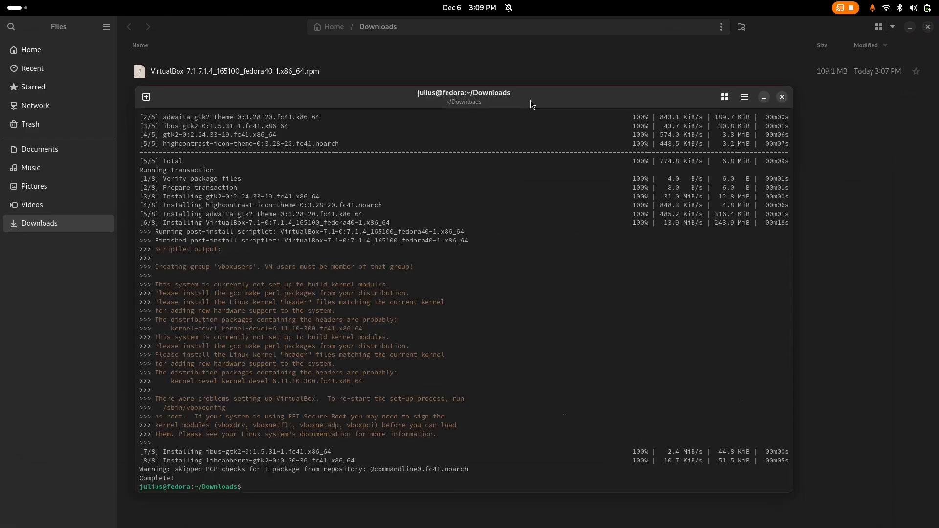
Step: Clear and exit the terminal after the install completes
{"action": "type", "text": "clear"}
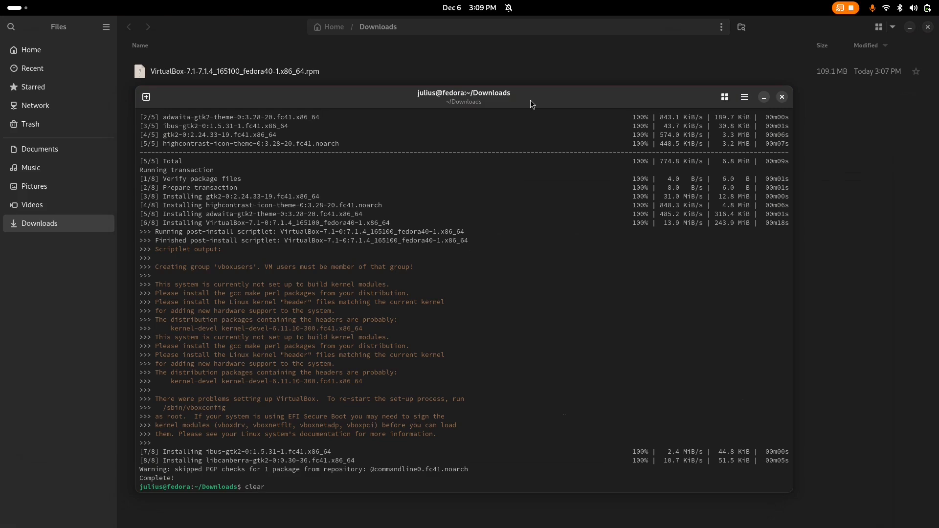
{"action": "type", "text": "exit"}
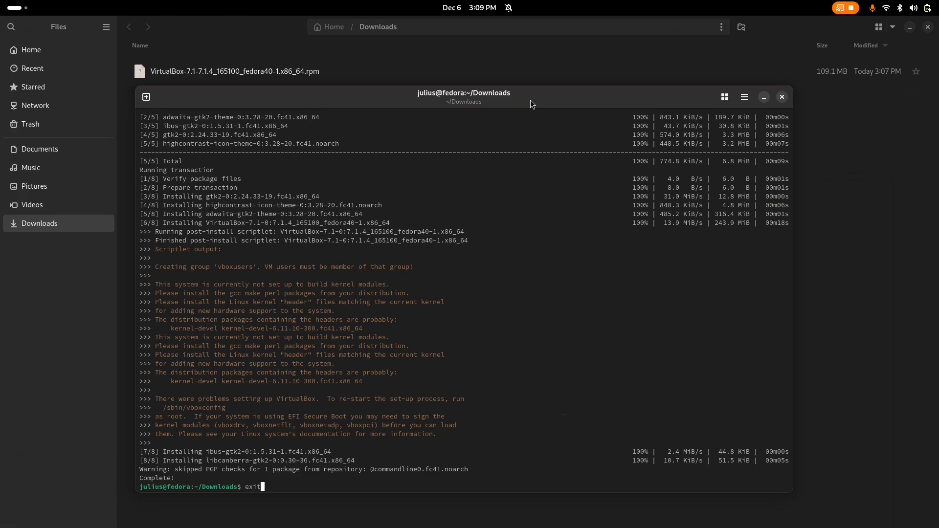
{"action": "key", "text": "Super"}
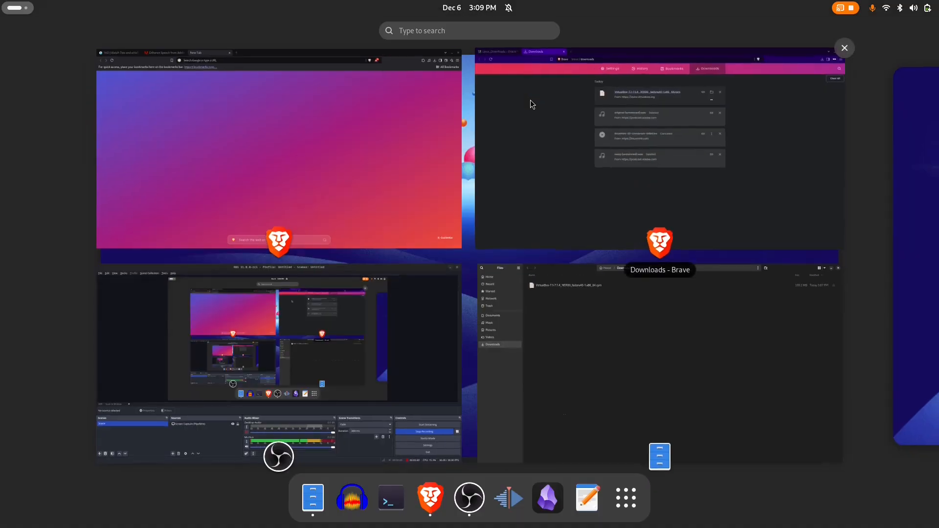
Step: Search 'virtual' in Activities and launch Oracle VirtualBox
{"action": "type", "text": "vi"}
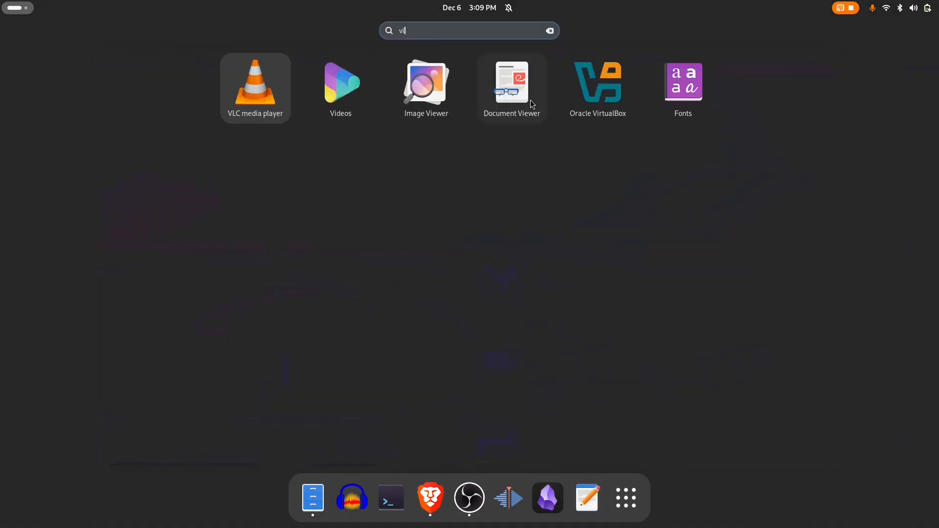
{"action": "type", "text": "rtual"}
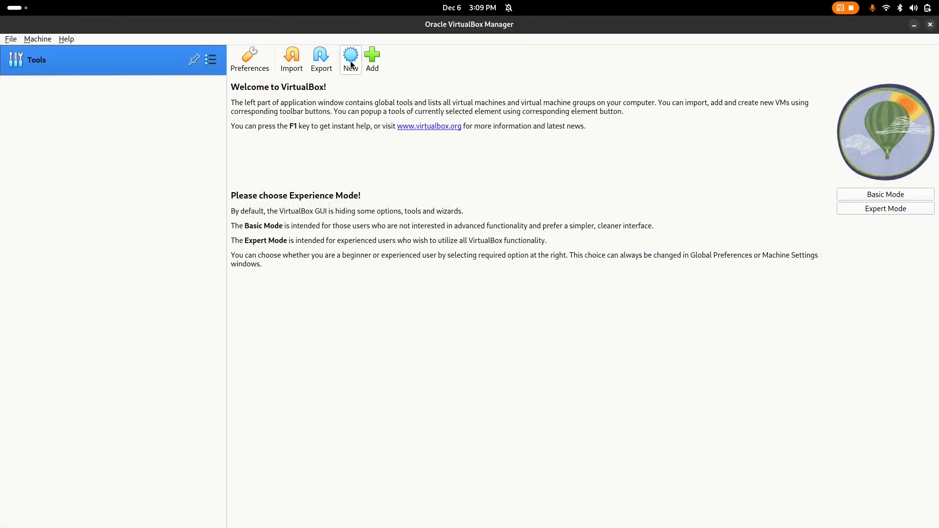
{"action": "mouse_move", "coordinate": [291, 59]}
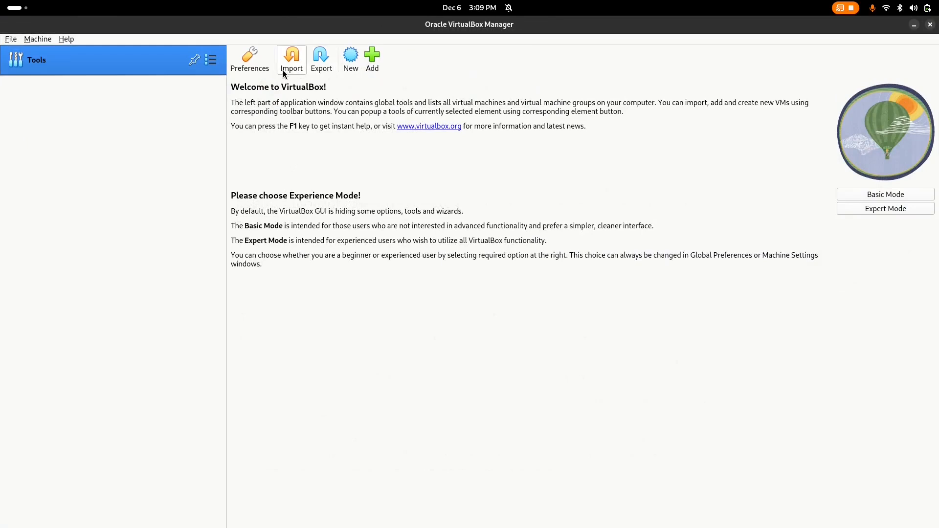
Step: Open the Create Virtual Machine wizard with the New toolbar button
{"action": "left_click", "coordinate": [350, 59]}
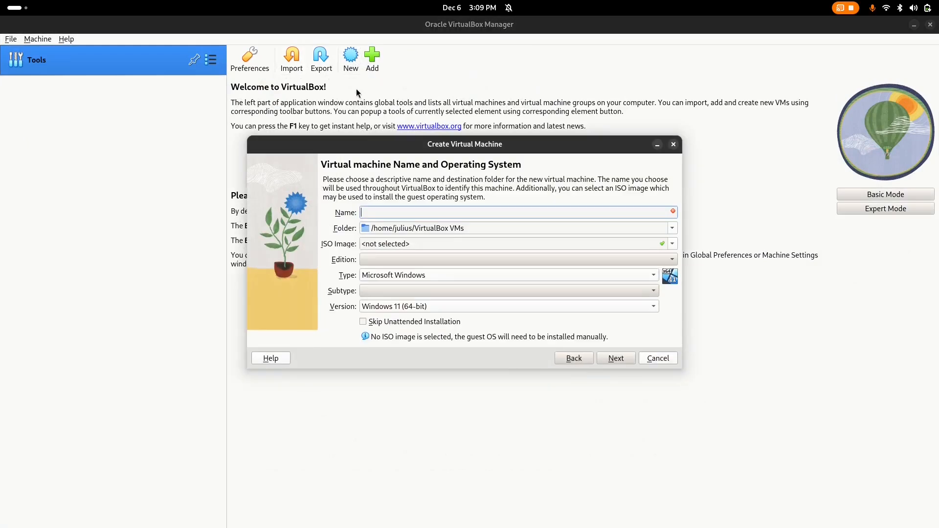
{"action": "mouse_move", "coordinate": [419, 256]}
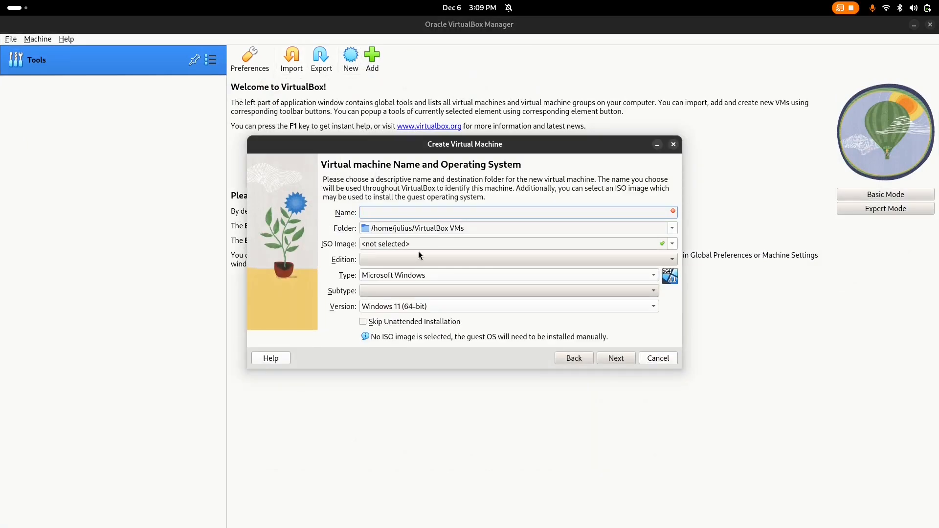